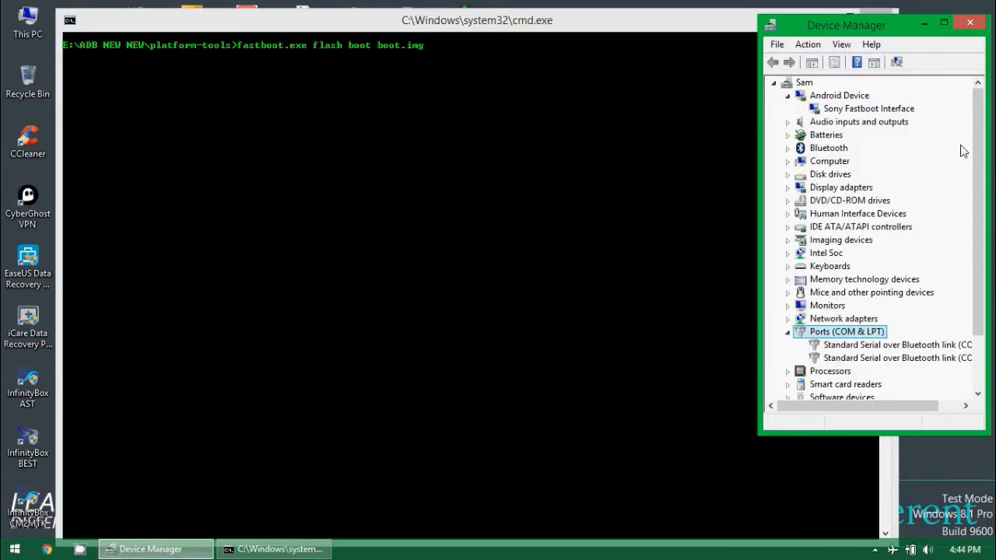
- Check Sony Fastboot Interface properties: working properly, with its Google driver provider and version
click(869, 108)
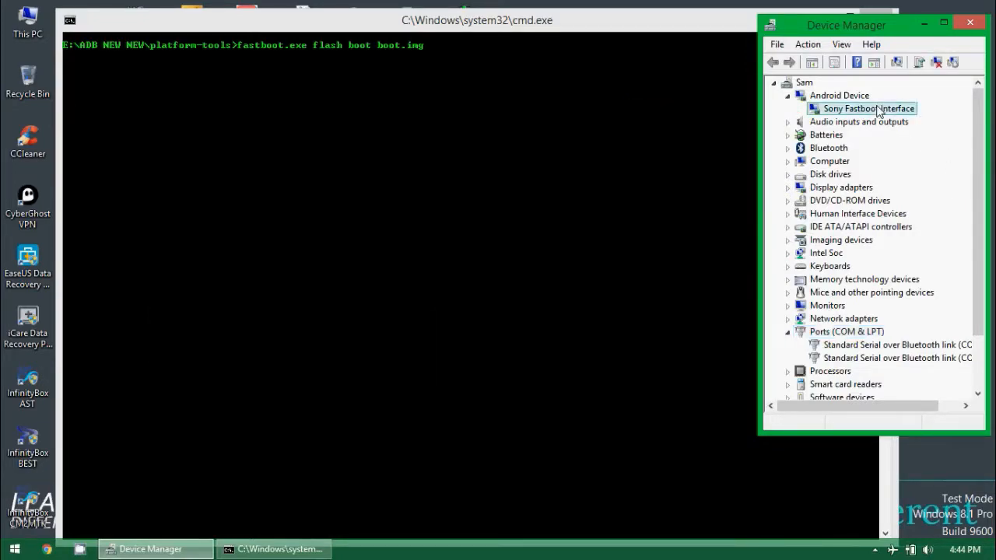
double_click(869, 109)
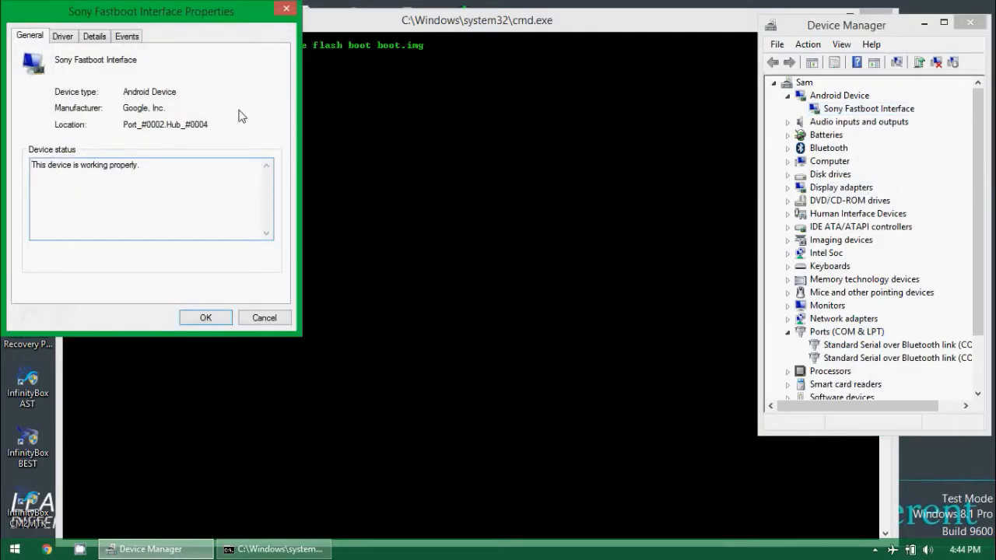
click(62, 36)
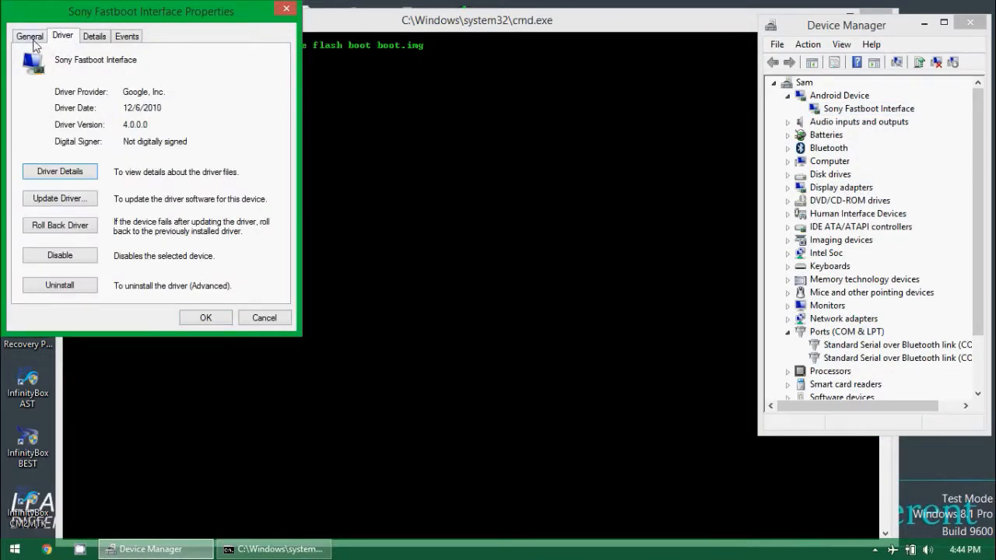
click(29, 36)
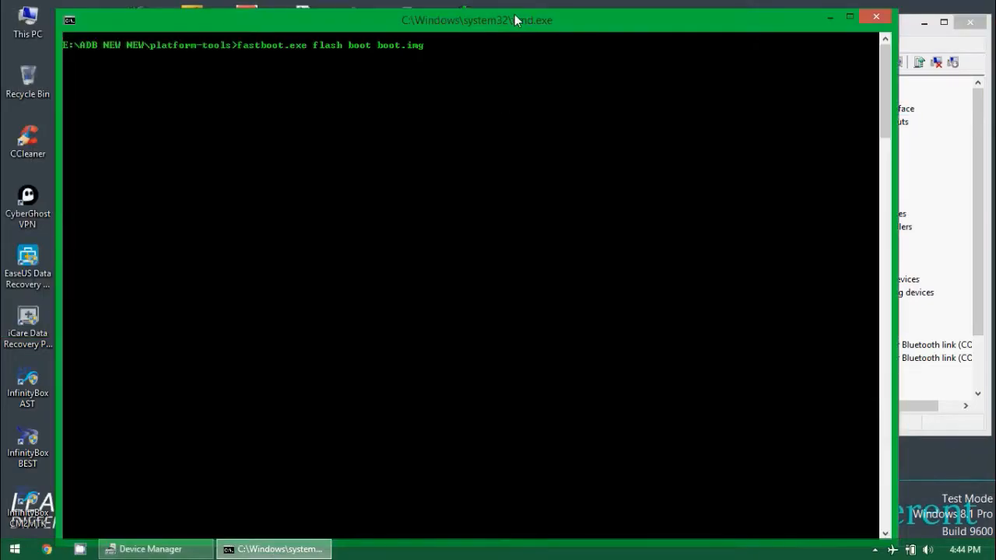
- Discard the unfinished fastboot flash boot command and type 'exit' at the platform-tools prompt
key(Return)
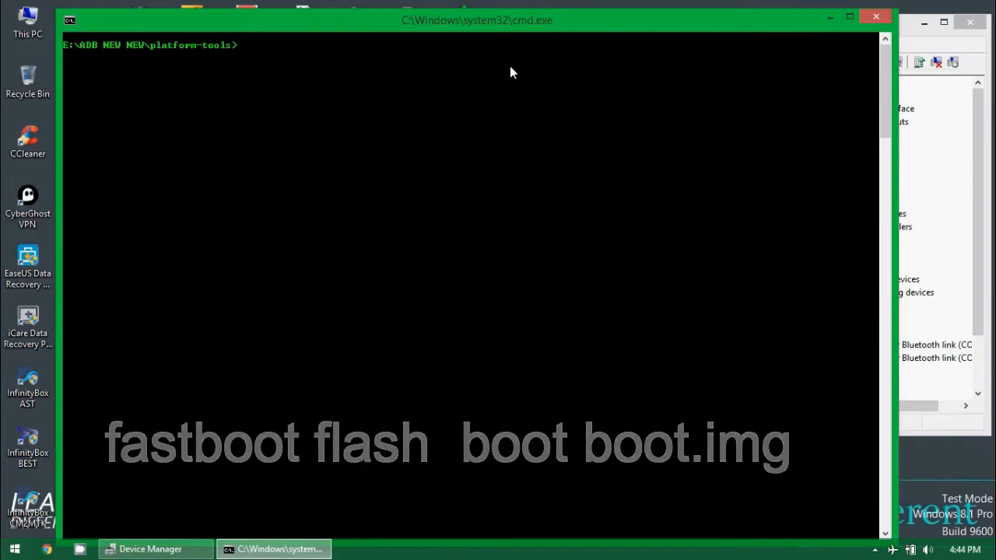
text(exit)
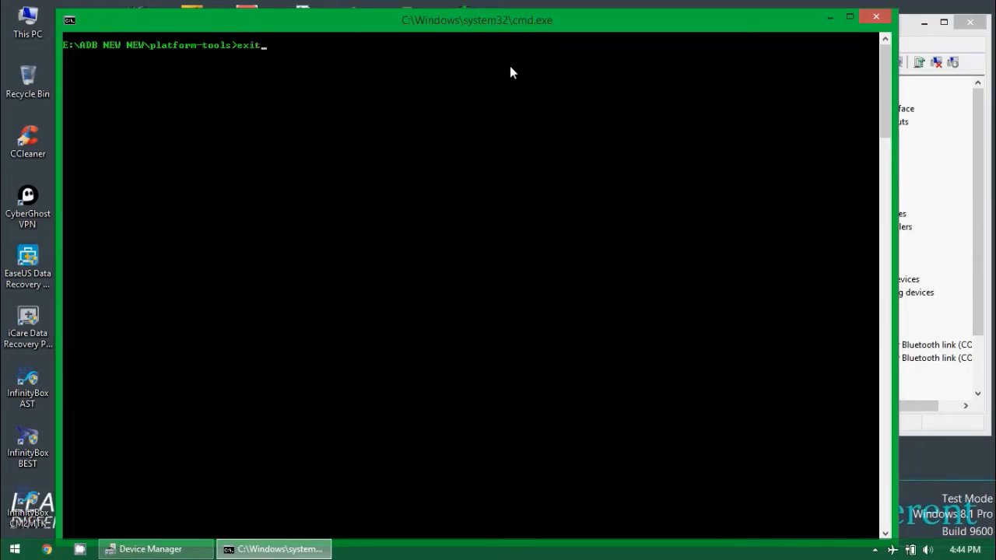